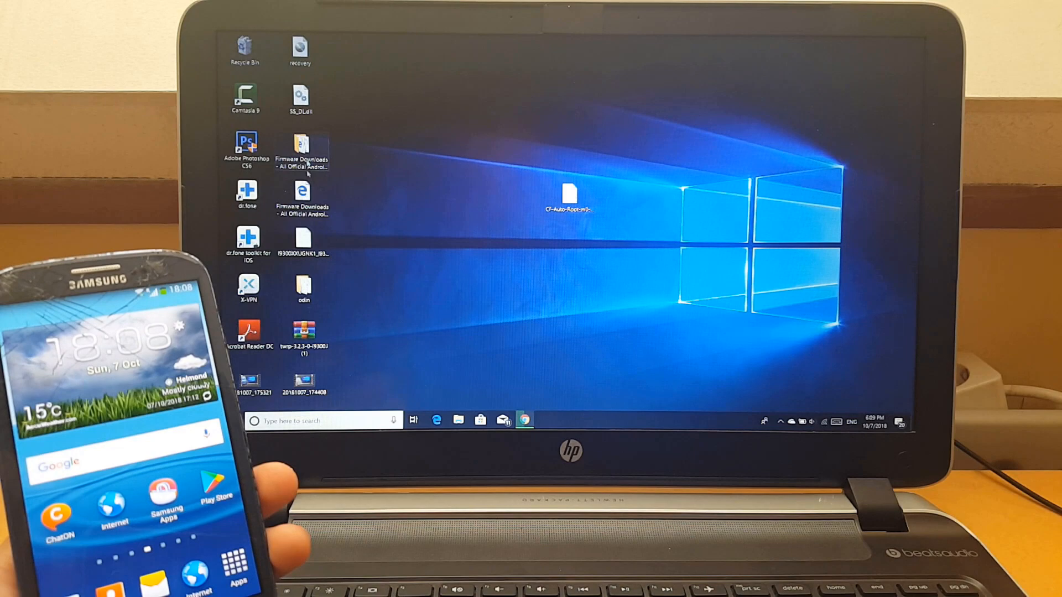
Launch Odin3 from the desktop shortcut and accept the User Account Control prompt
double_click(303, 288)
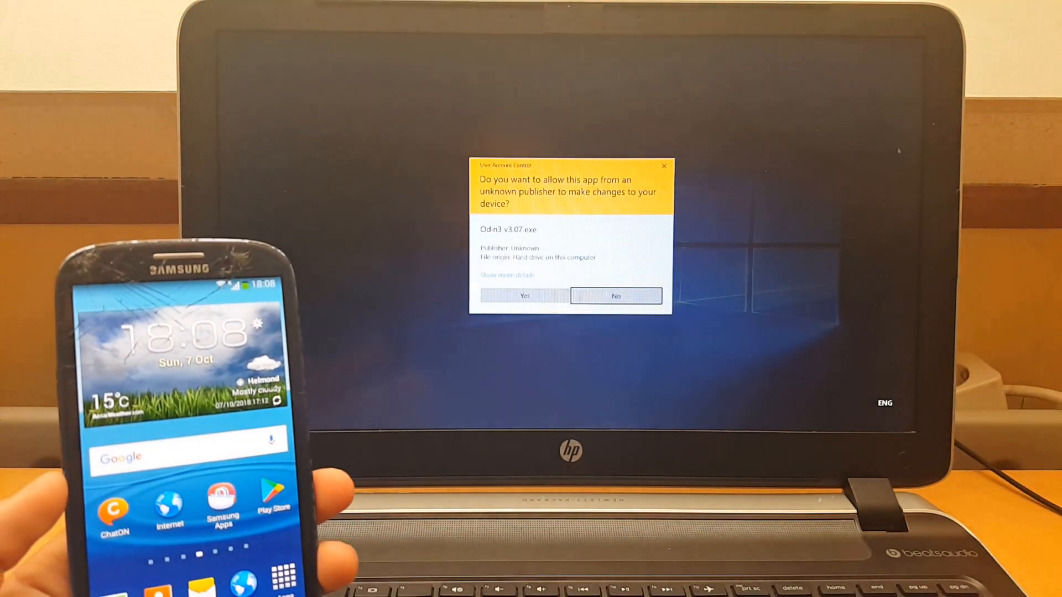
left_click(522, 296)
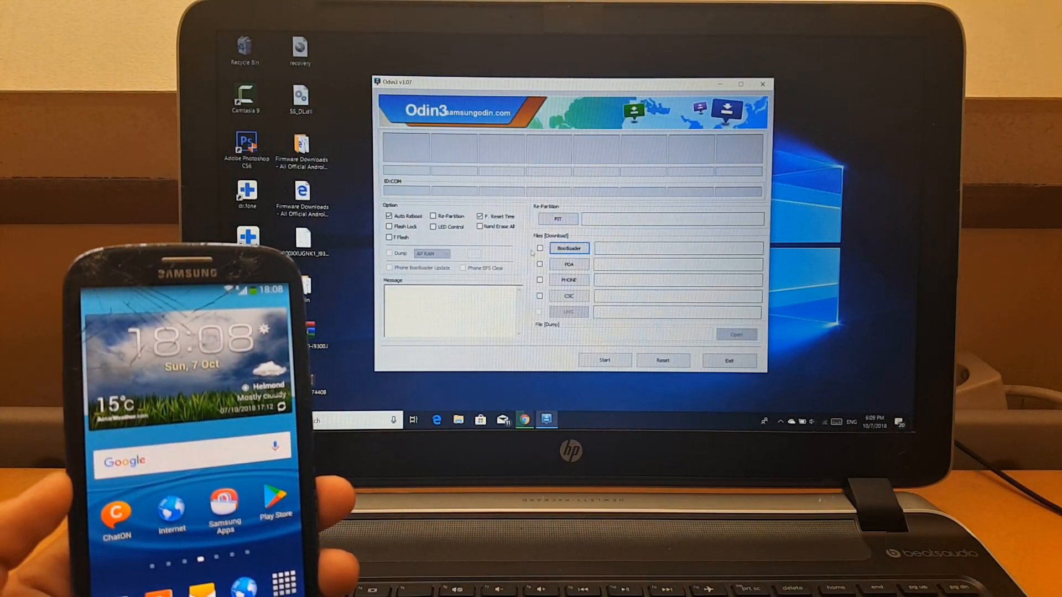
Load the CF-Auto-Root .tar.md5 file from the Desktop into Odin3's PDA slot
left_click(570, 264)
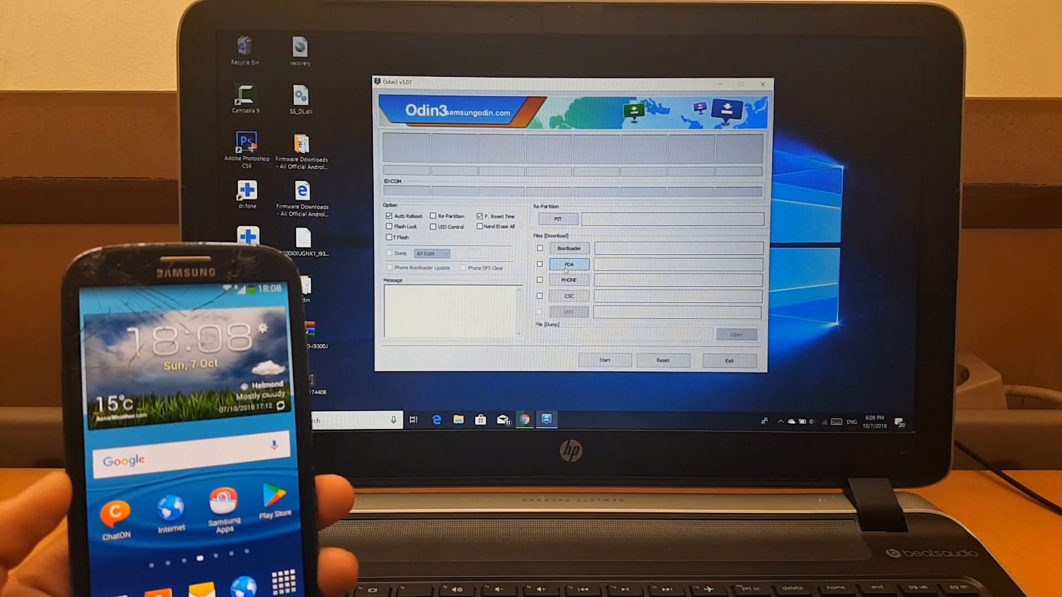
left_click(569, 264)
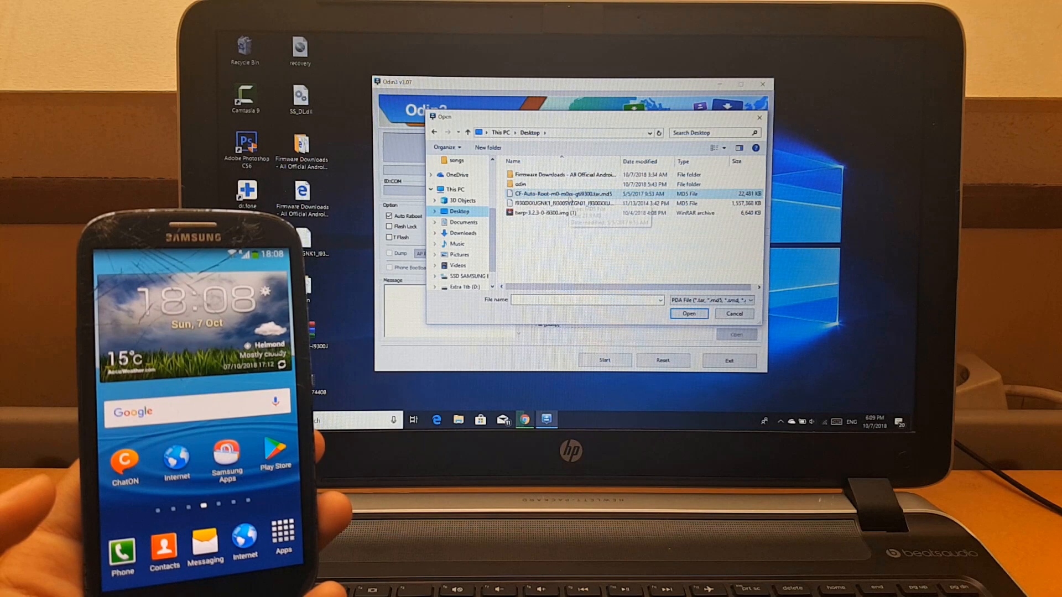
left_click(562, 194)
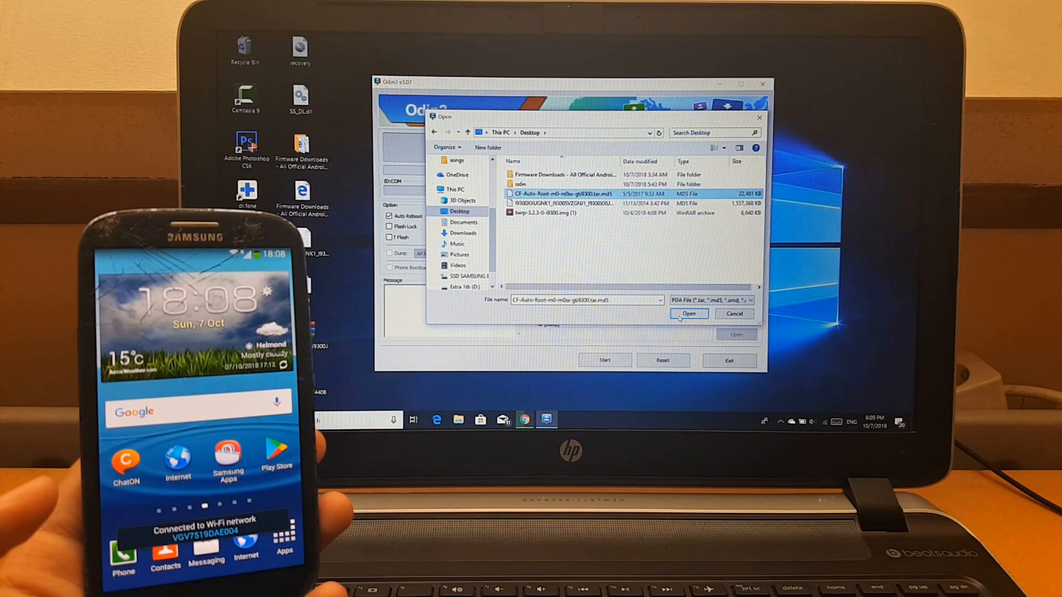
left_click(688, 313)
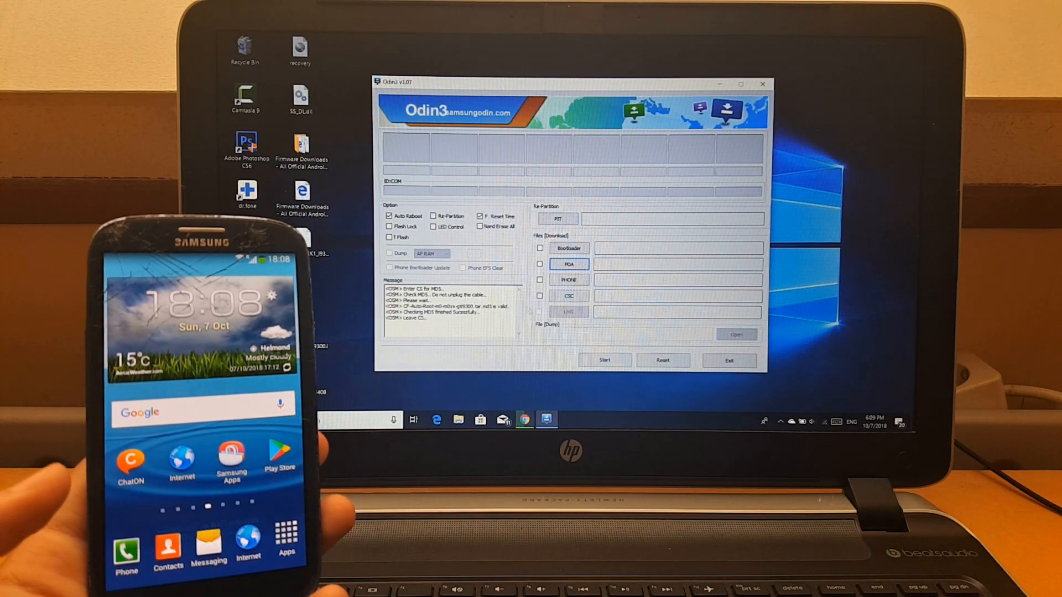
left_click(540, 264)
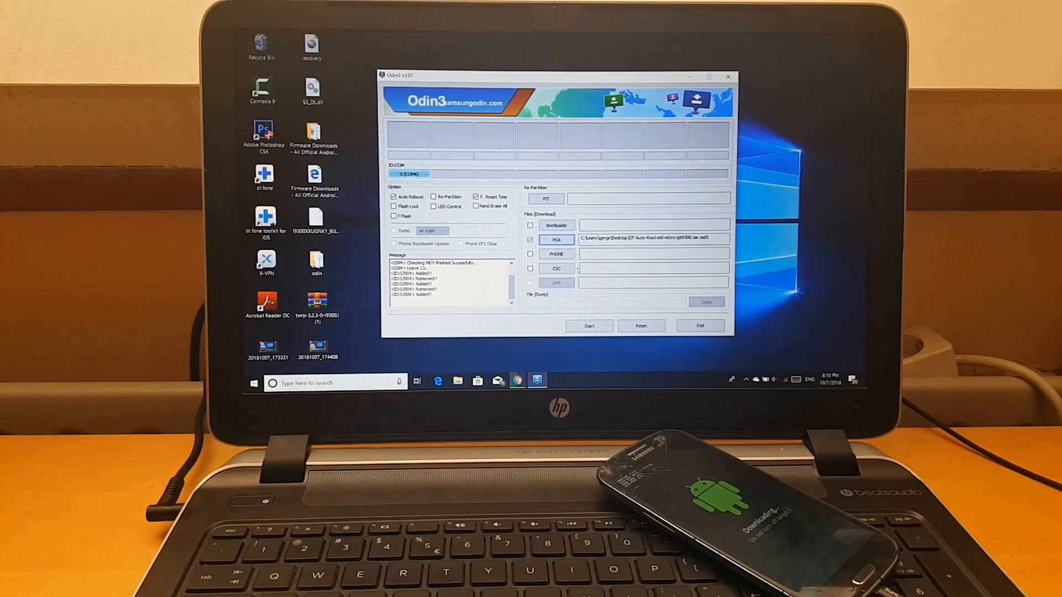
Flash the loaded CF-Auto-Root package to the connected Samsung Galaxy S3
left_click(588, 326)
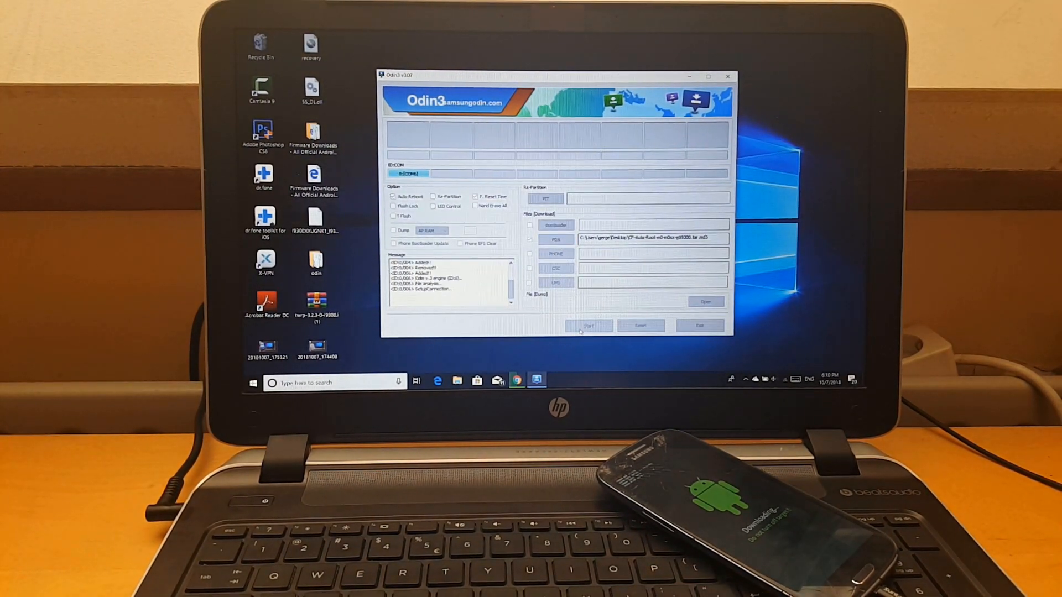
left_click(588, 326)
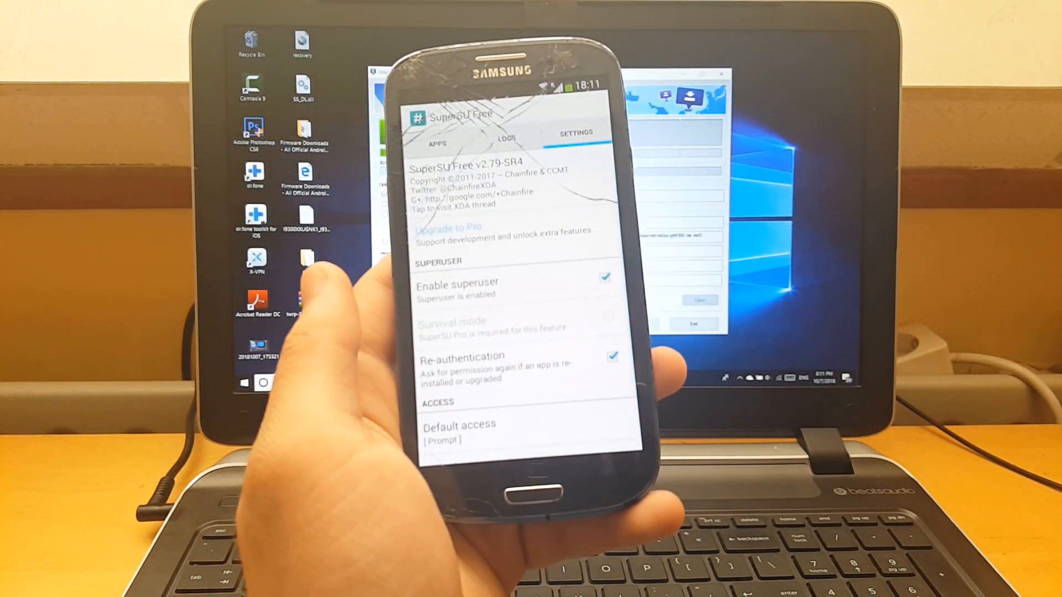
Scroll SuperSU settings to check superuser, default access, notification and logging options
scroll("down", 3)
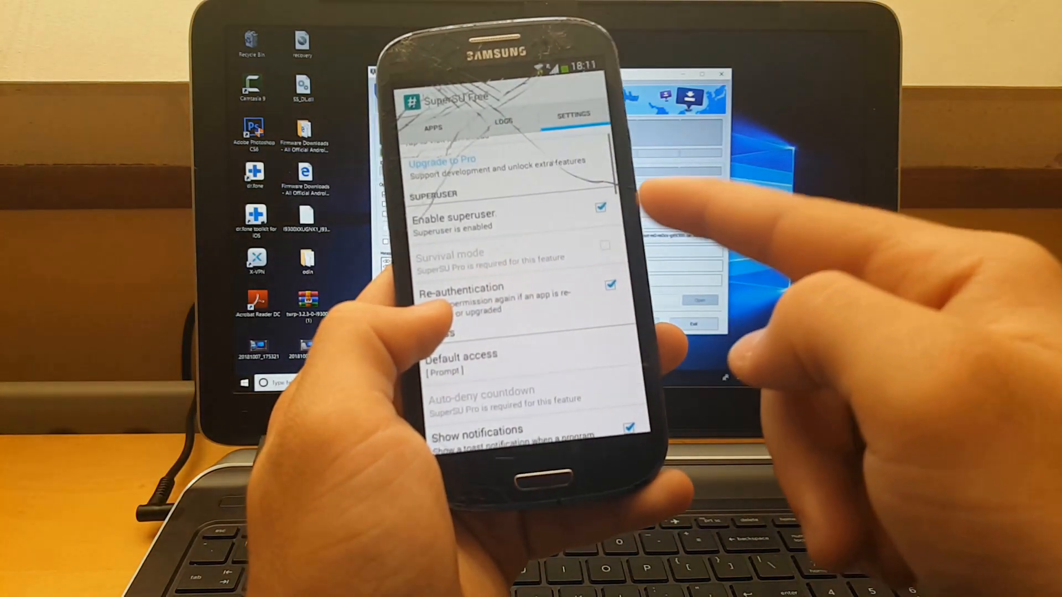
scroll("down", 3)
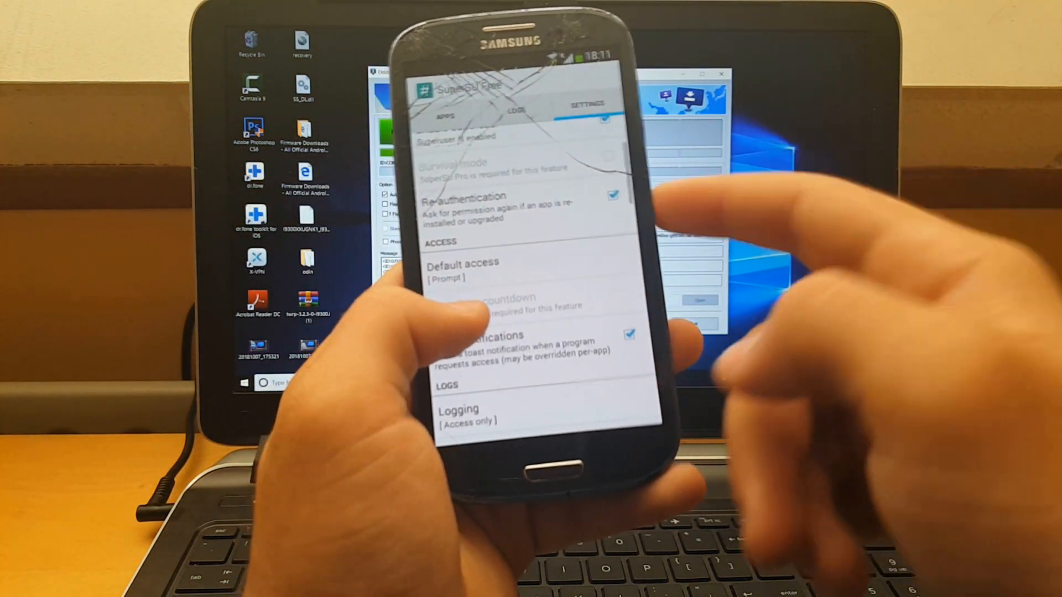